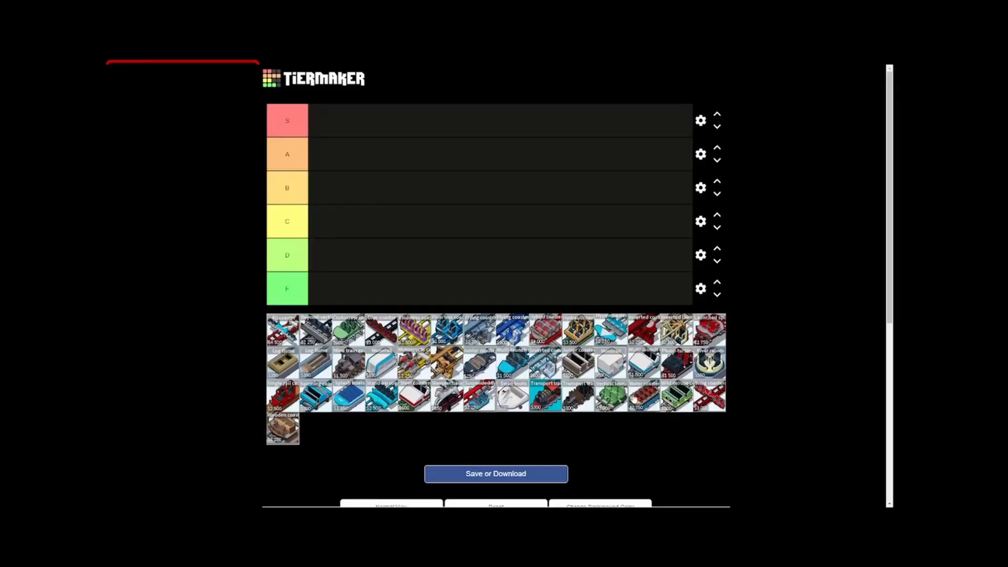
mouse_move(646, 397)
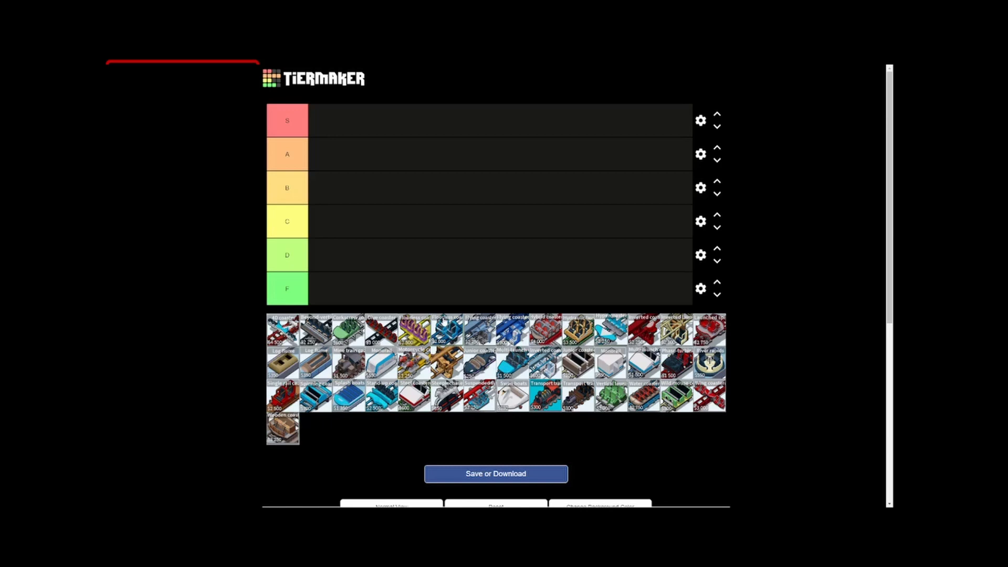
mouse_move(740, 429)
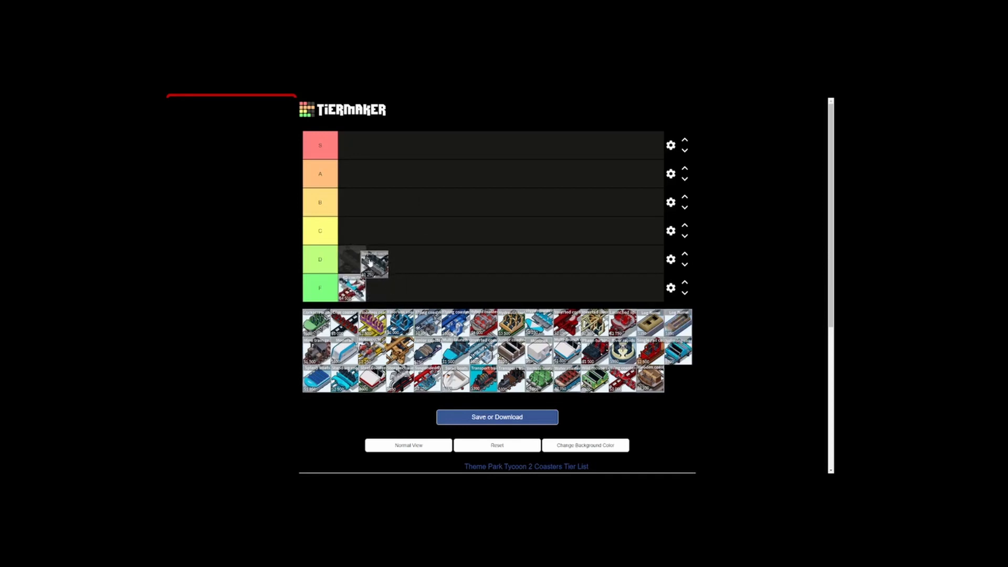
Drop a second coaster in F, move one from F down into D, and place a green coaster in B
left_click_drag(375, 261, 356, 287)
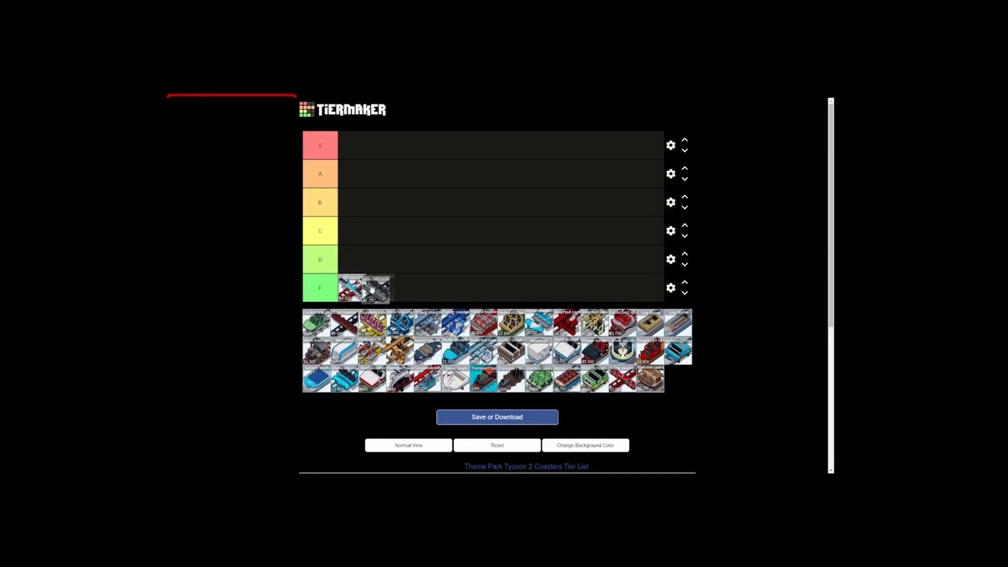
left_click_drag(348, 288, 373, 231)
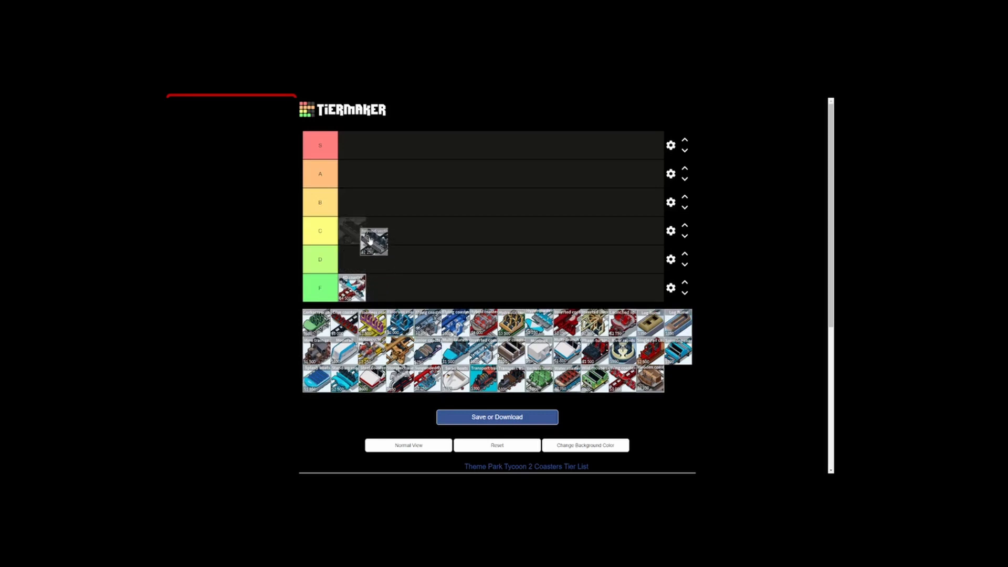
left_click_drag(373, 240, 353, 258)
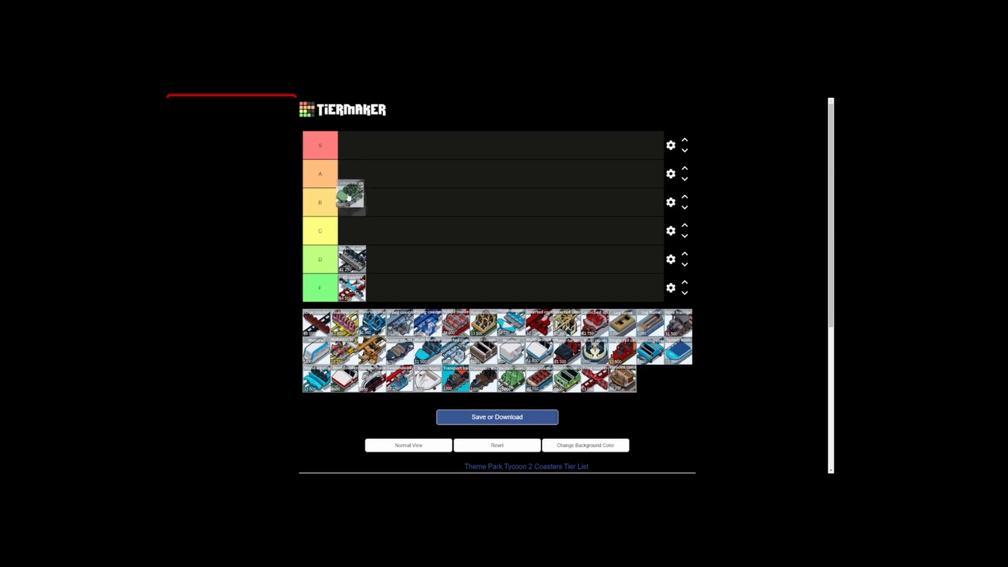
left_click_drag(351, 201, 350, 230)
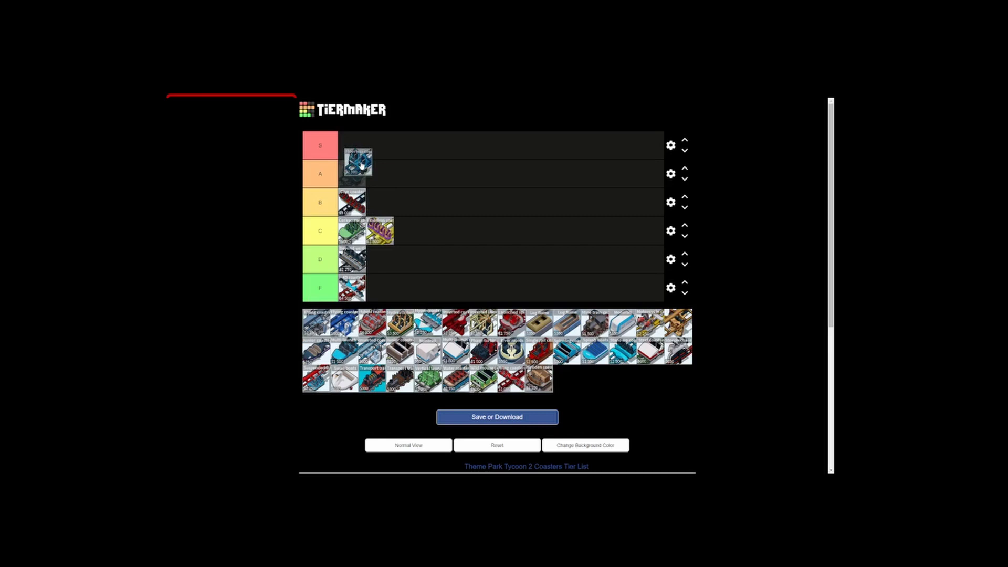
Rank a blue coaster and a second one in A, add a coaster to D, and move one tried in S down to B
left_click_drag(357, 164, 353, 174)
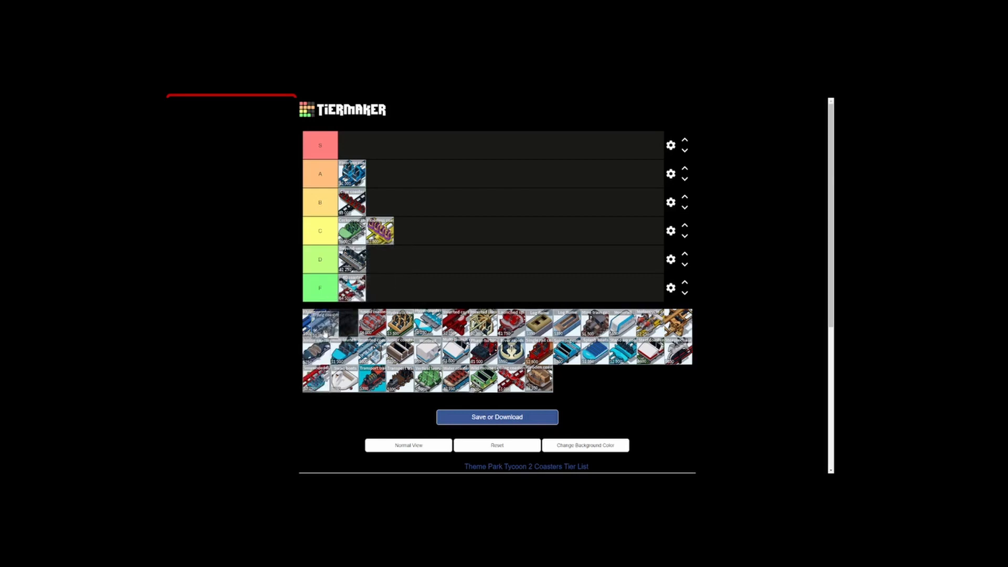
left_click_drag(319, 321, 384, 259)
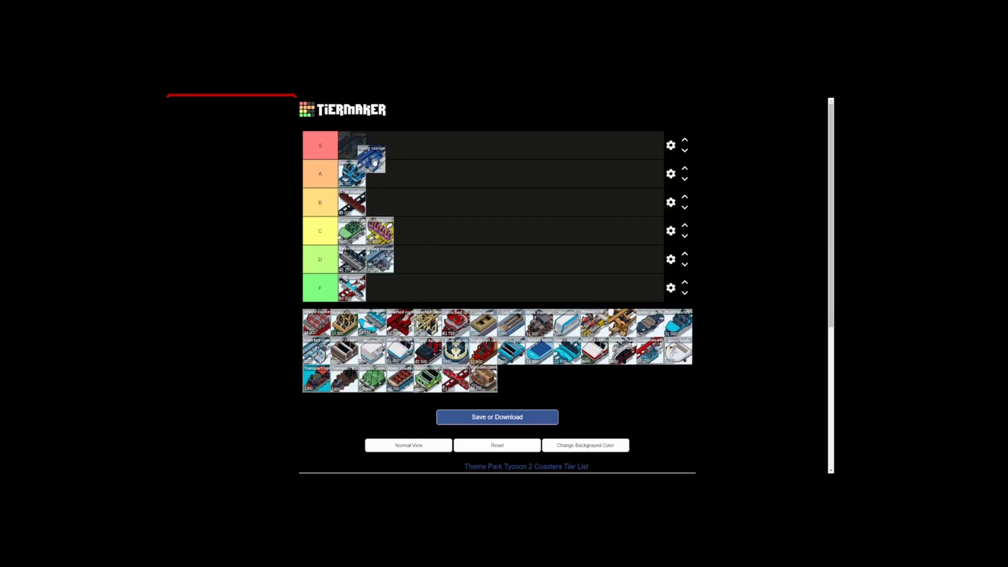
left_click_drag(366, 154, 366, 173)
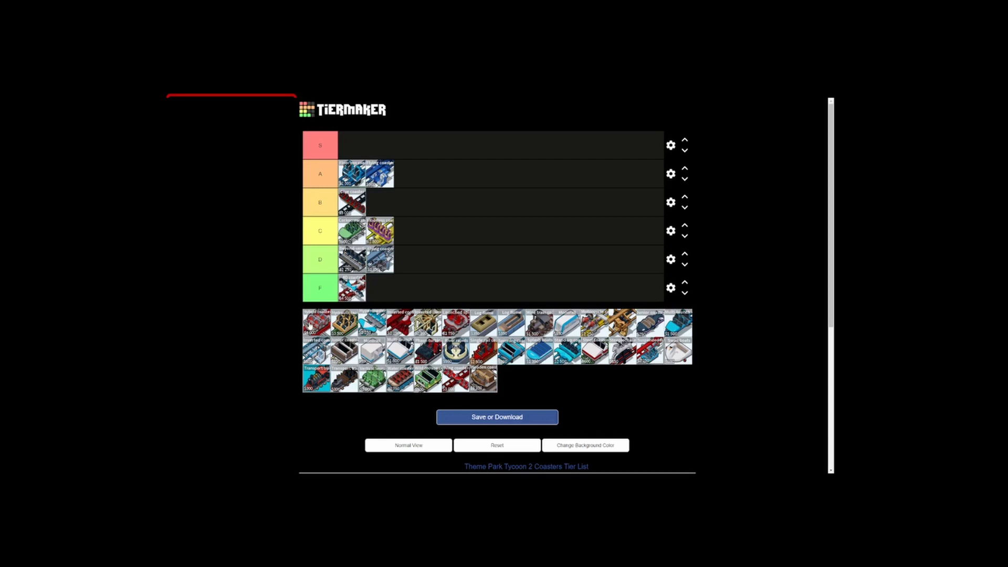
left_click_drag(318, 320, 353, 145)
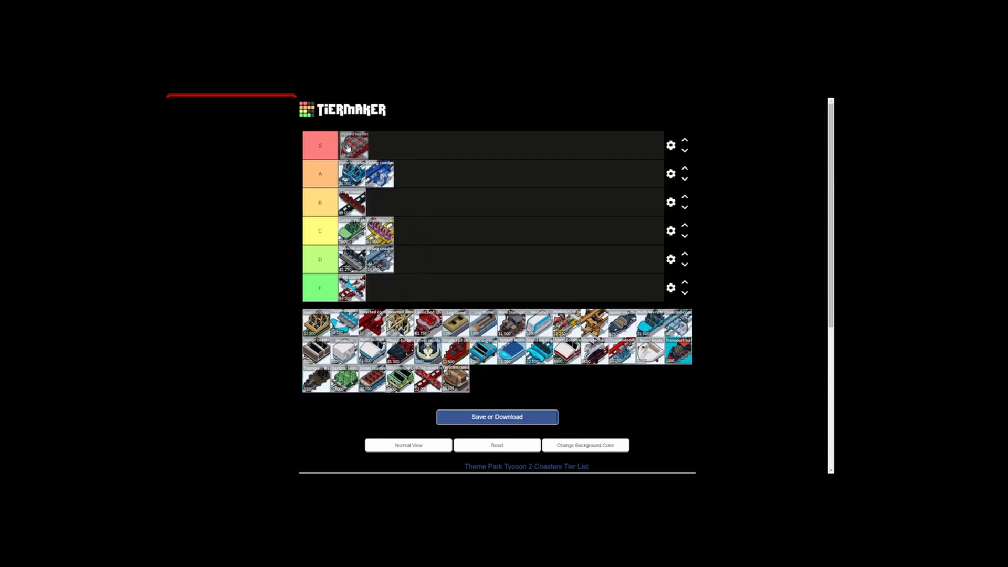
left_click_drag(353, 145, 410, 172)
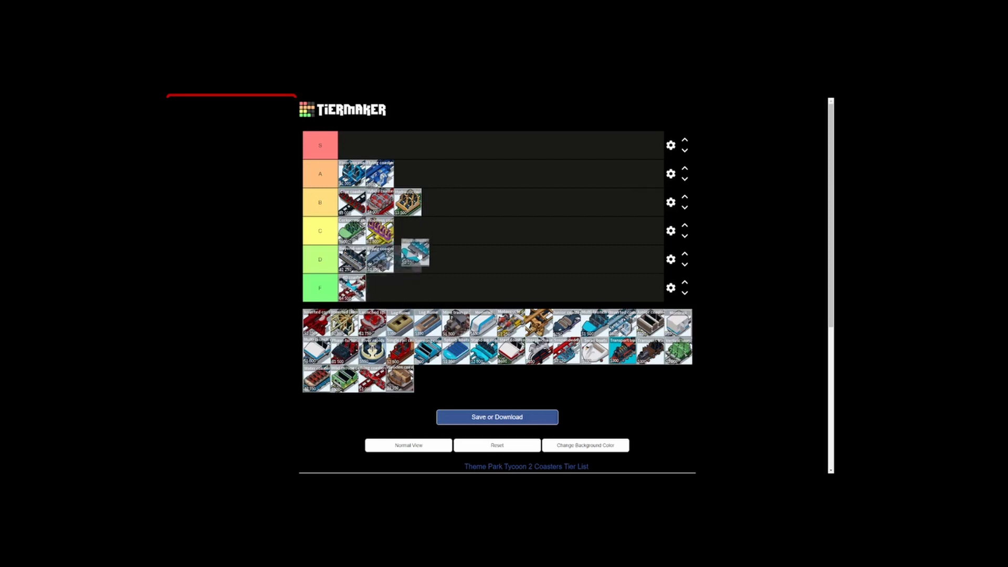
Add coasters to D, C and A, then rank the red coaster image in the S tier
left_click_drag(415, 253, 396, 258)
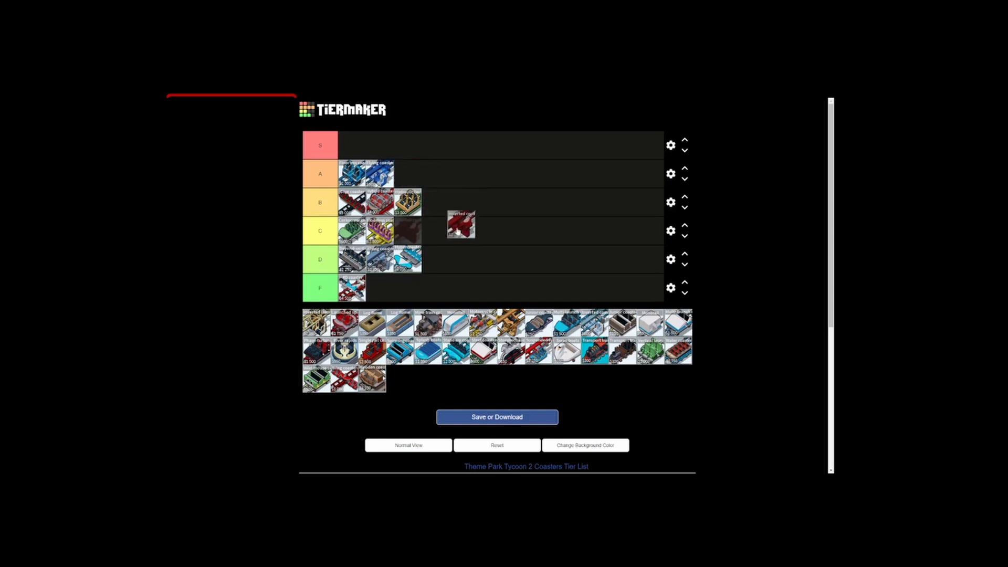
left_click_drag(460, 224, 421, 231)
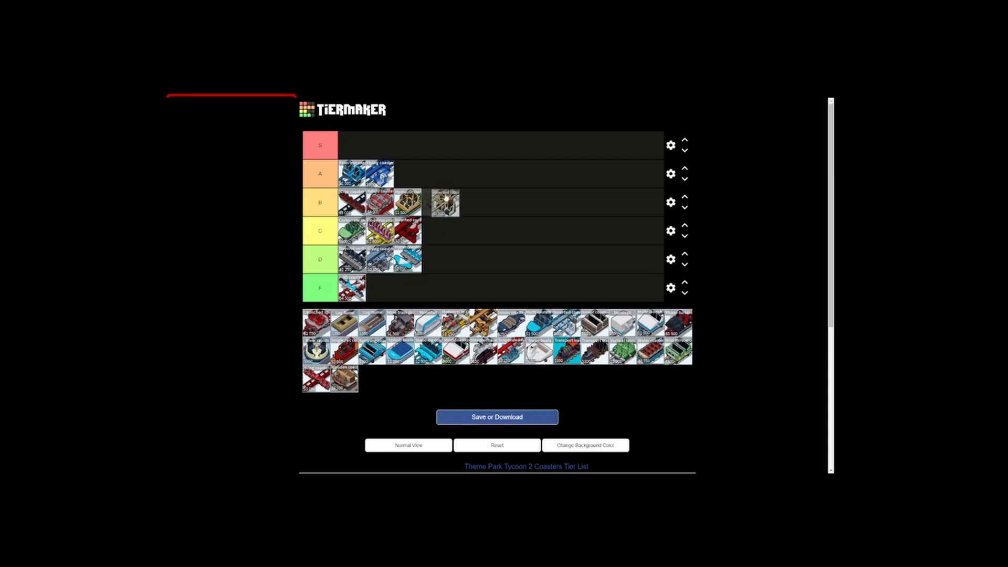
left_click_drag(442, 203, 412, 173)
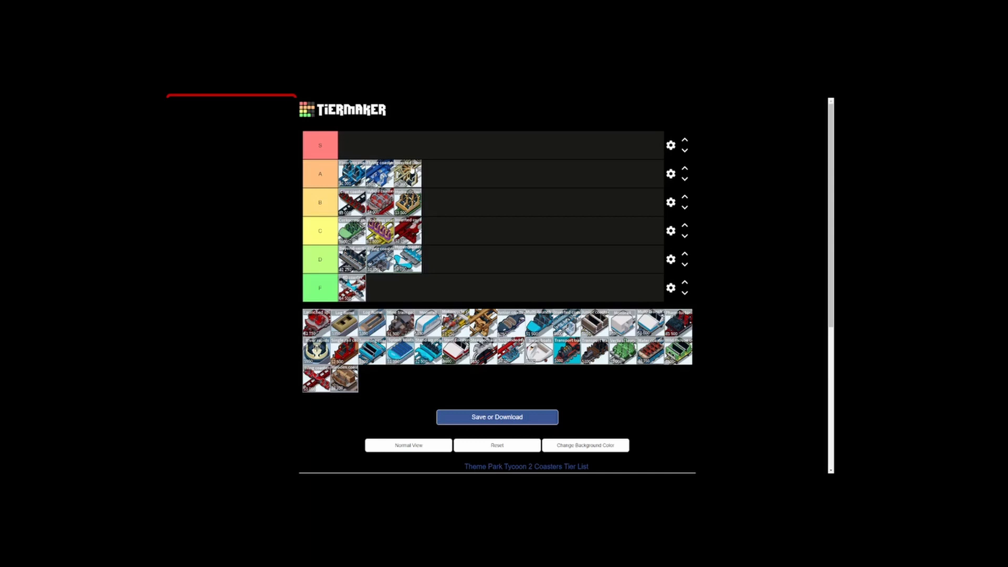
left_click_drag(315, 321, 440, 167)
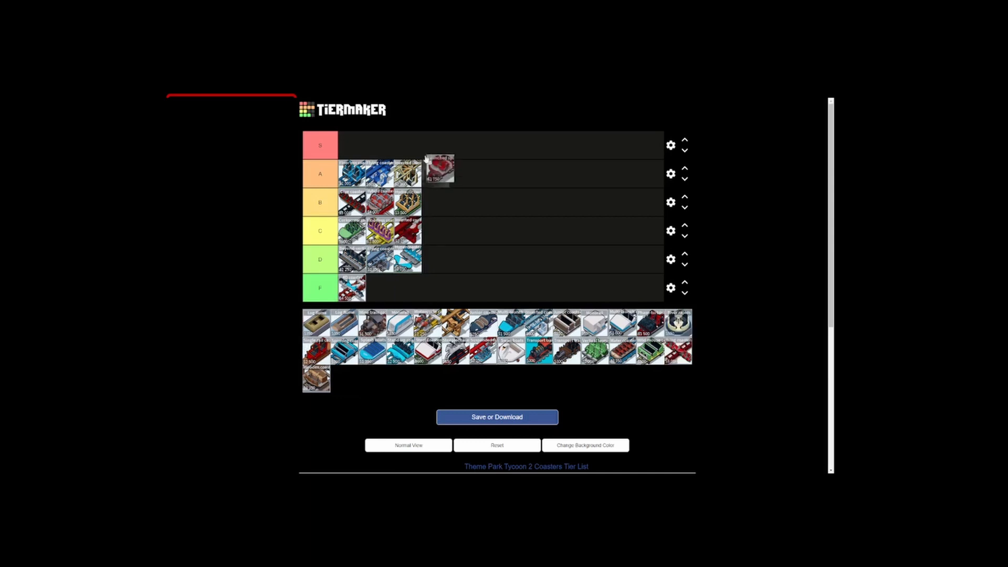
left_click_drag(439, 168, 353, 145)
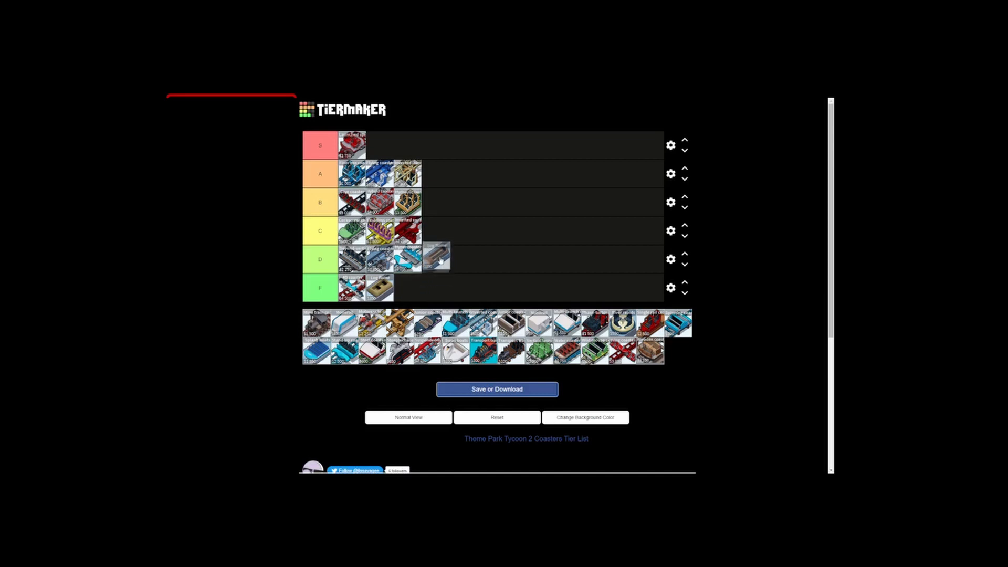
Rank a dark ride and a grey-and-red ride in C and a white-and-blue ride in B
left_click_drag(434, 257, 433, 233)
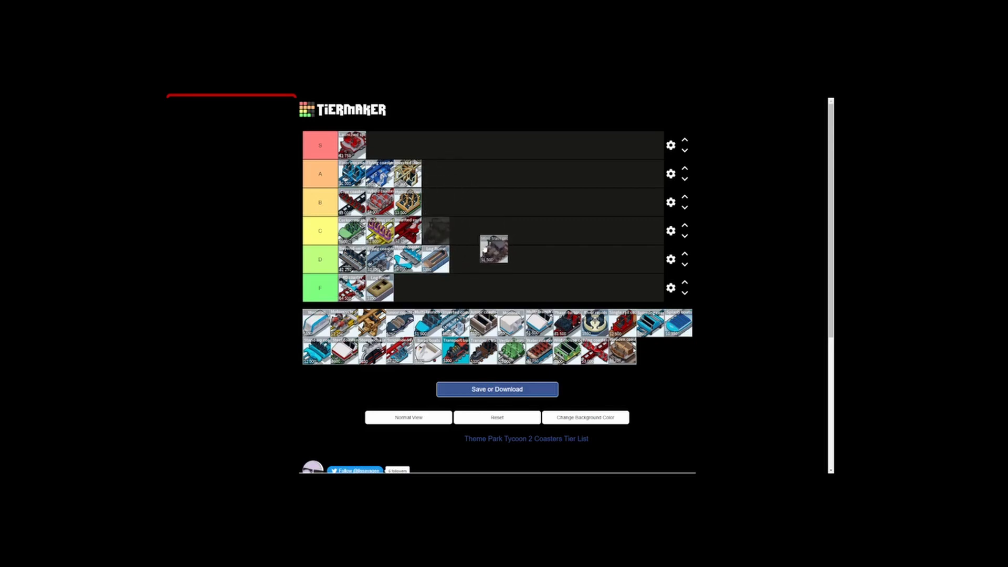
left_click_drag(493, 250, 434, 230)
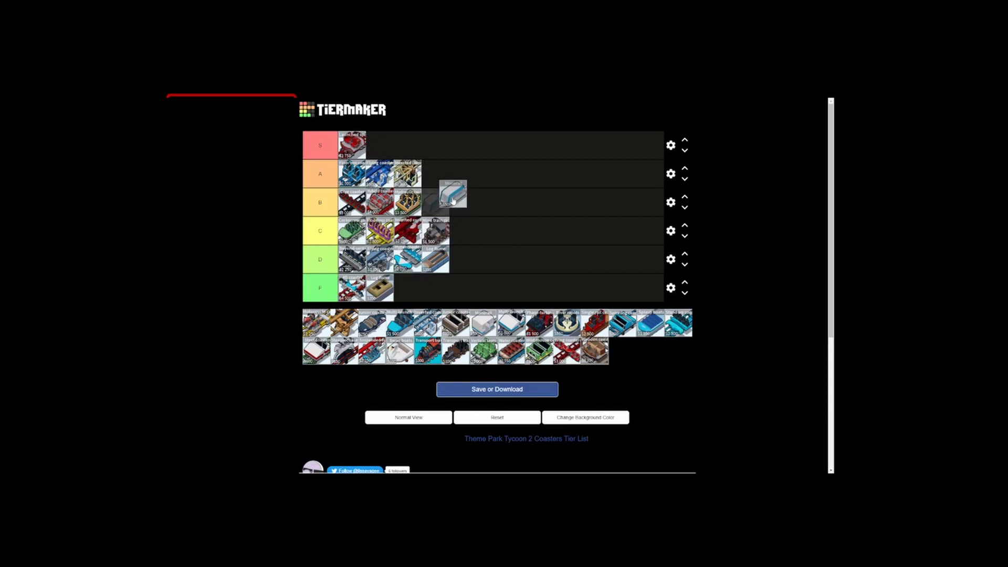
left_click_drag(450, 197, 439, 175)
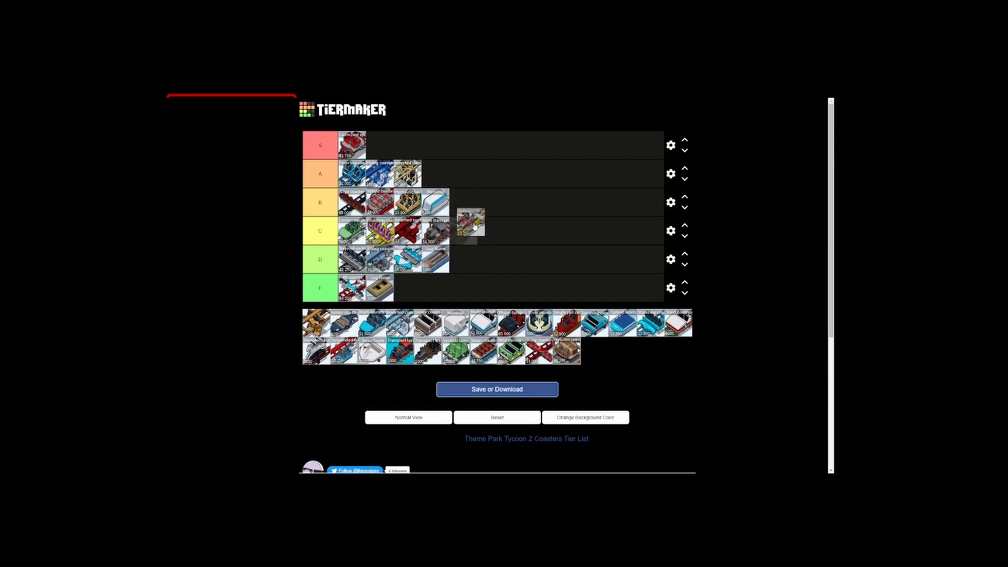
left_click_drag(469, 223, 457, 230)
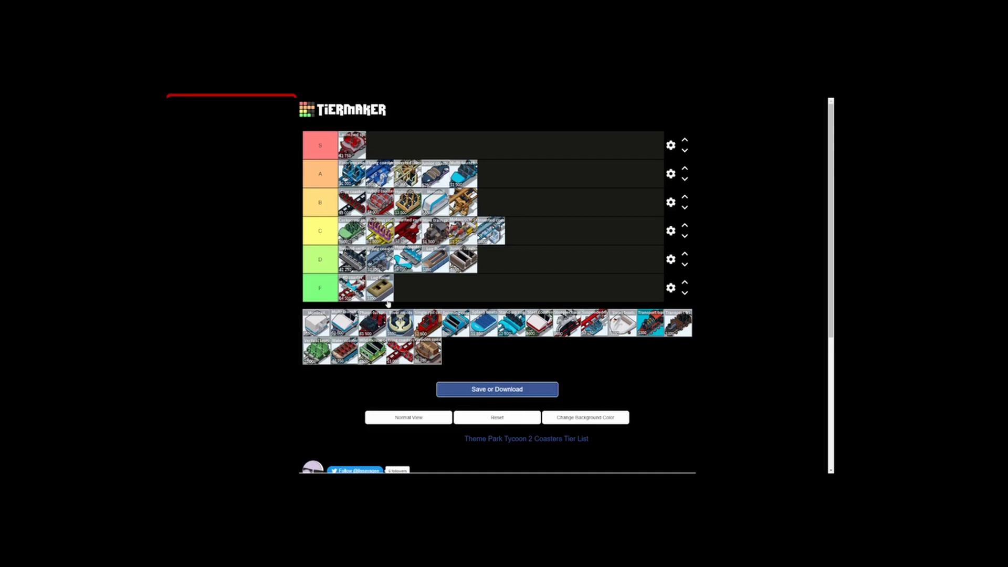
mouse_move(411, 279)
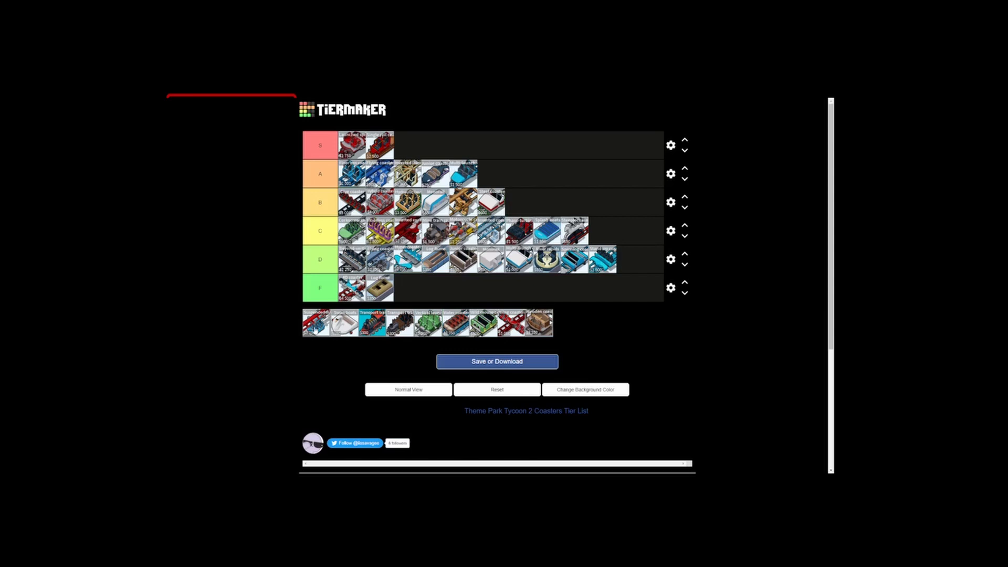
Take a red ride out of the pool toward the top rows to rank it
left_click_drag(311, 323, 581, 169)
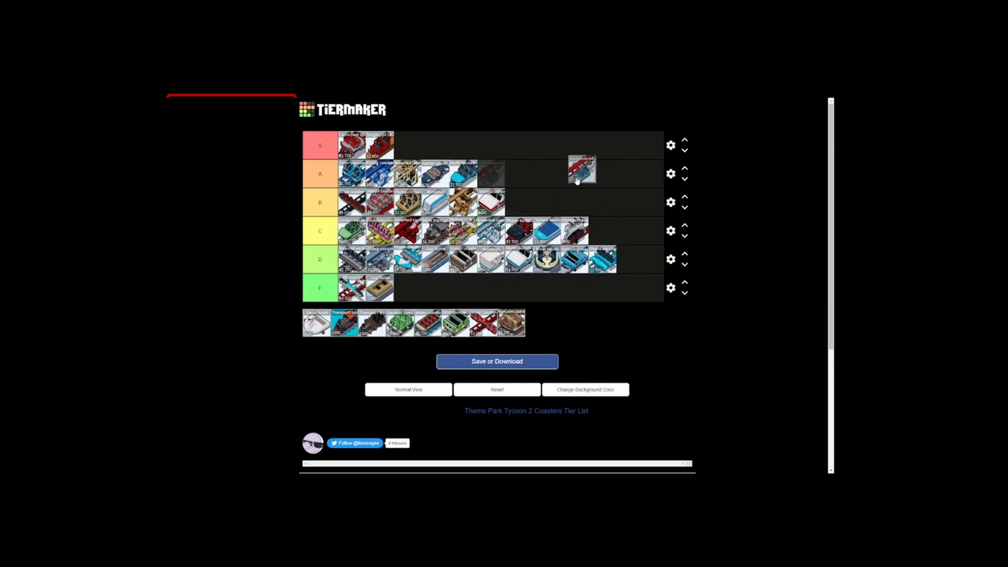
Rank the red ride in C, a white ride in B, more pool rides in B and D, and green rides in S and C
left_click_drag(580, 169, 539, 199)
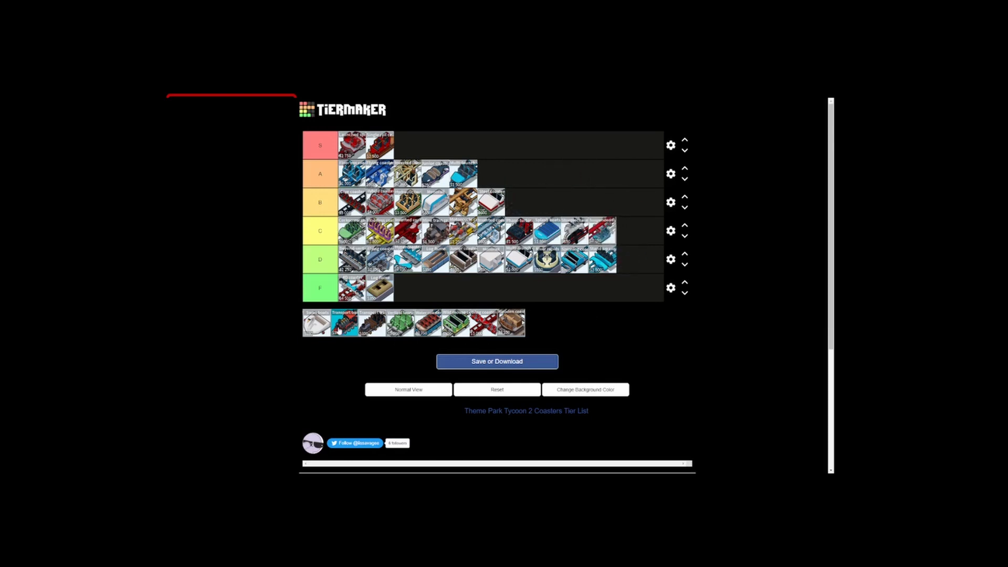
left_click_drag(342, 321, 630, 230)
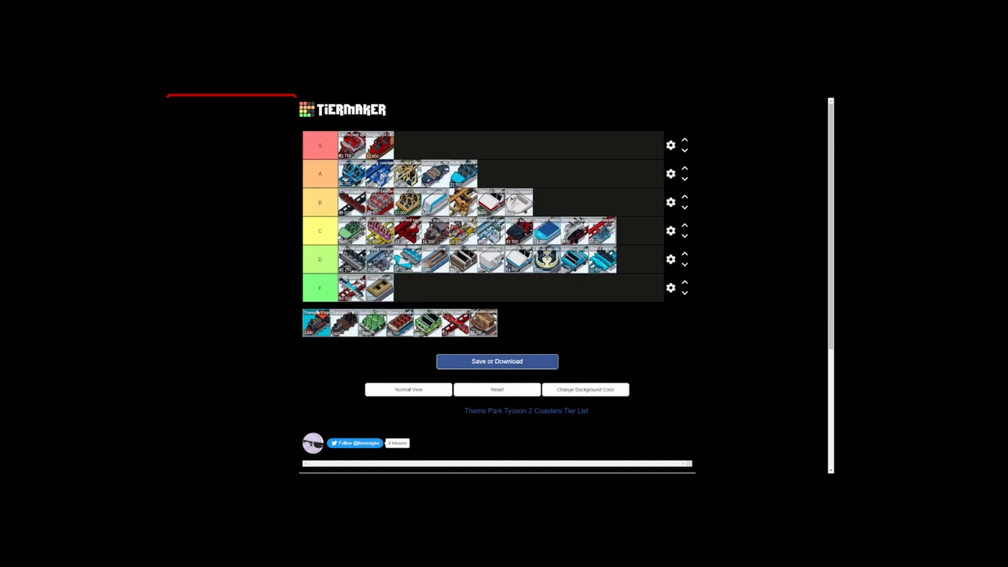
left_click_drag(316, 323, 588, 202)
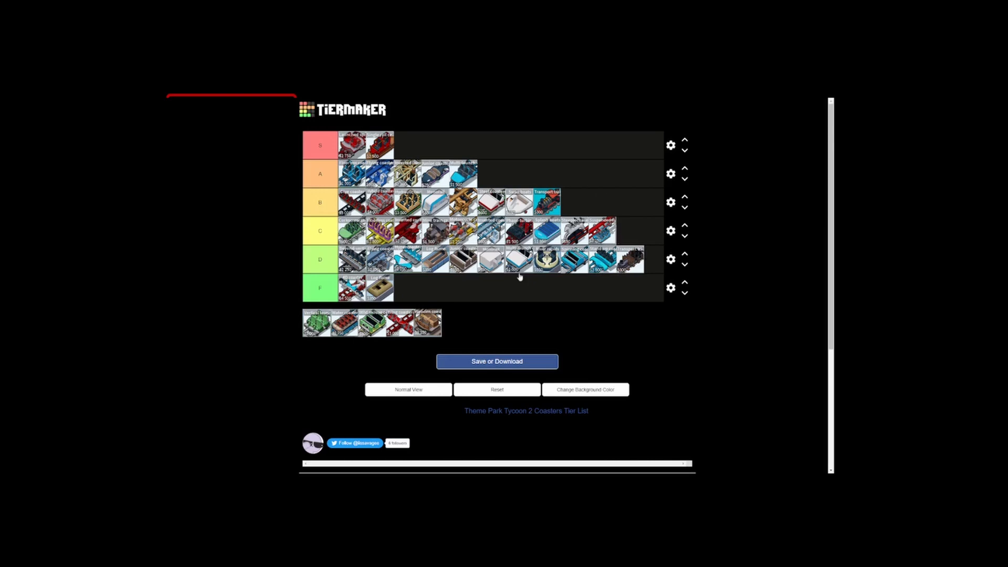
left_click_drag(329, 324, 402, 145)
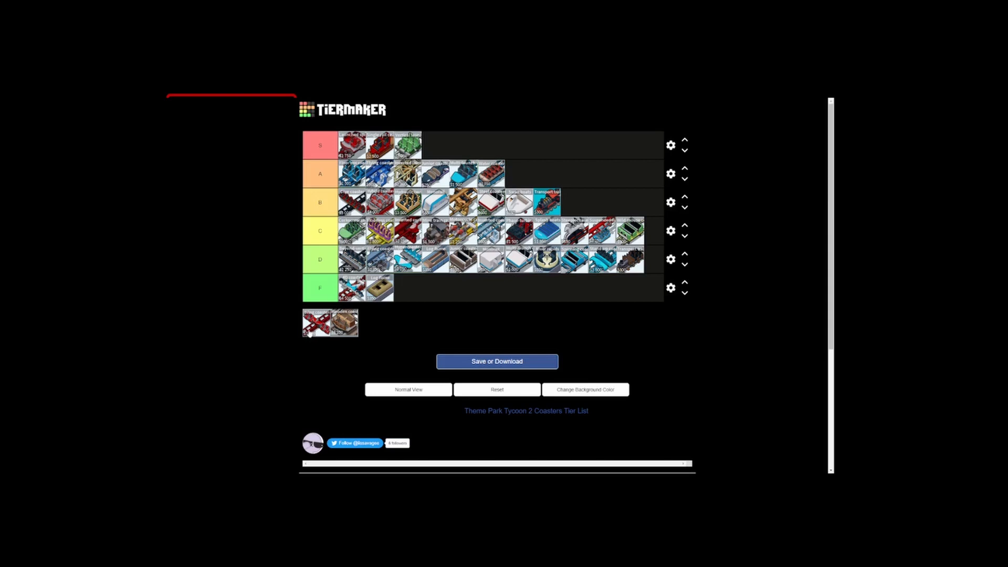
Rank the red crossed ride in A and the last brown ride in F, emptying the pool
left_click_drag(315, 321, 518, 172)
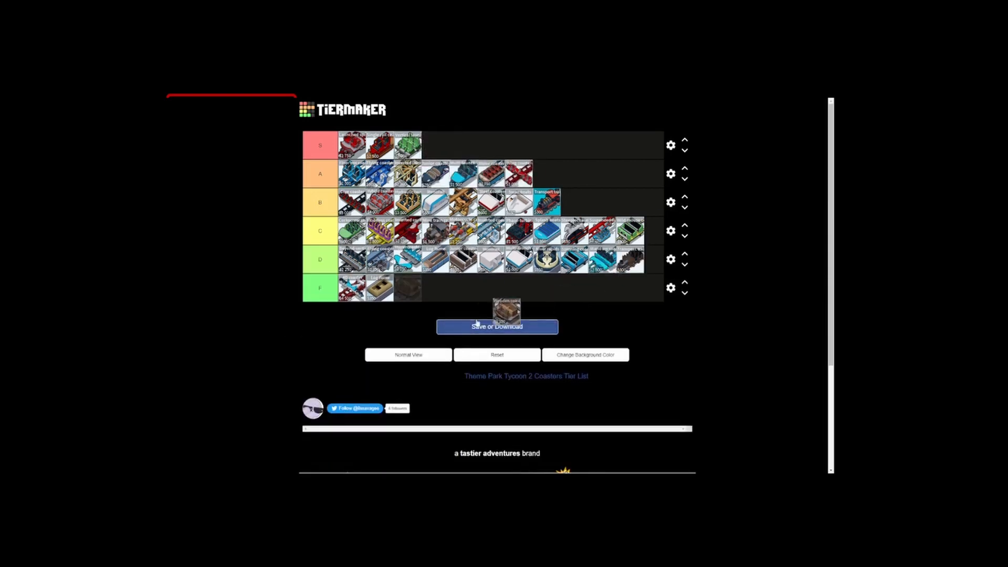
left_click_drag(509, 314, 439, 291)
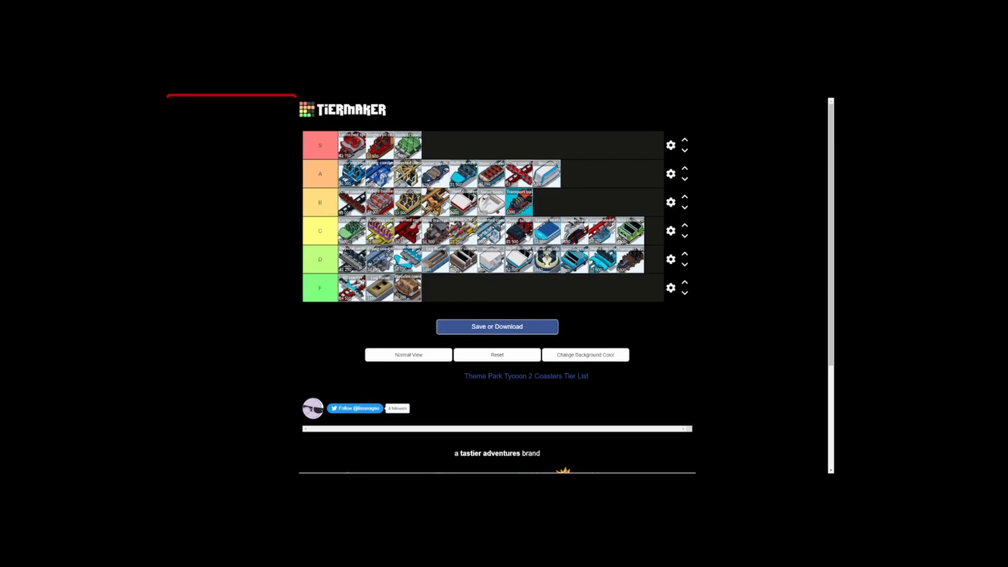
mouse_move(592, 181)
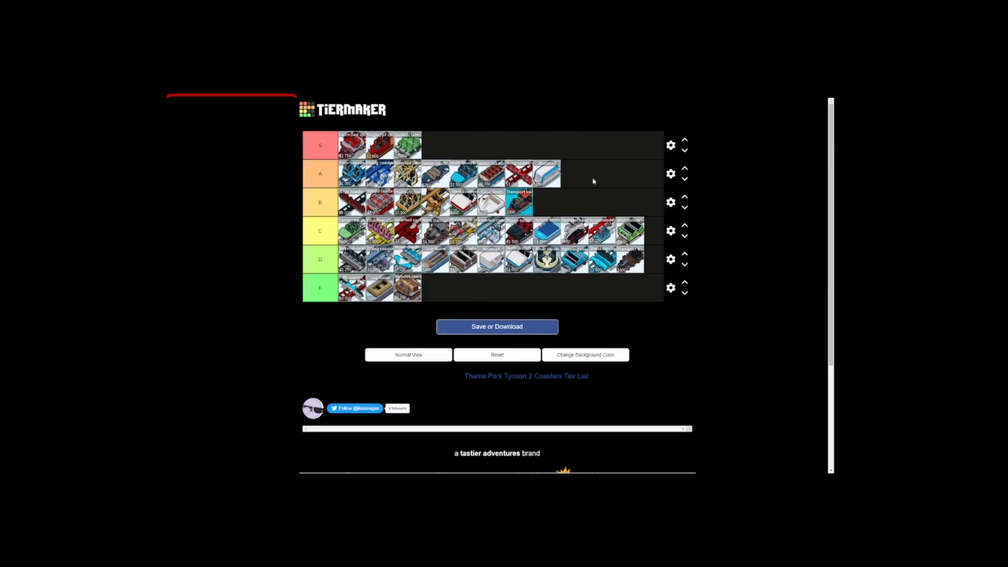